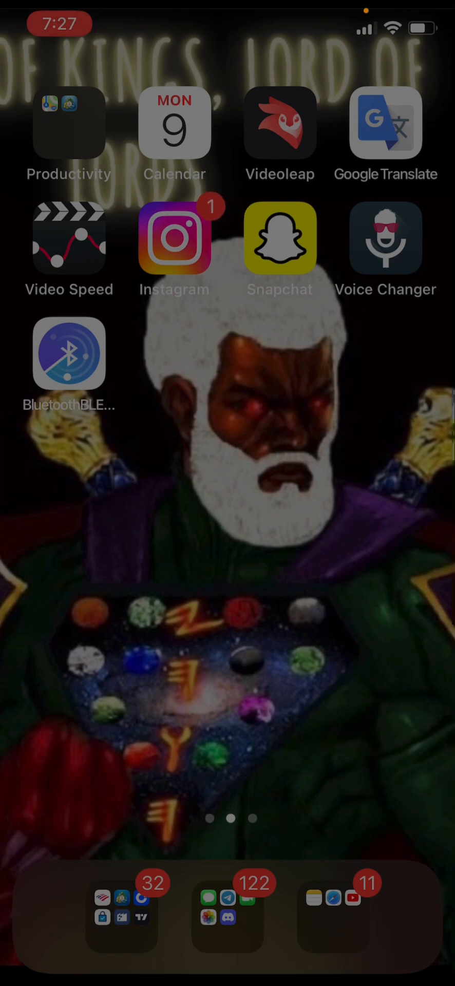
Step: Launch BluetoothBLE from the Home Screen and browse its Devices list of nearby signals and distances
scroll(left, 3)
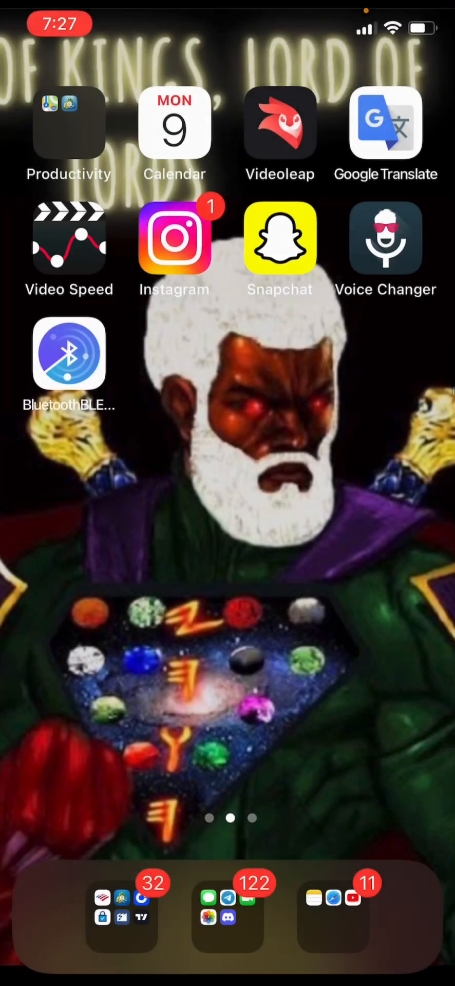
click(69, 354)
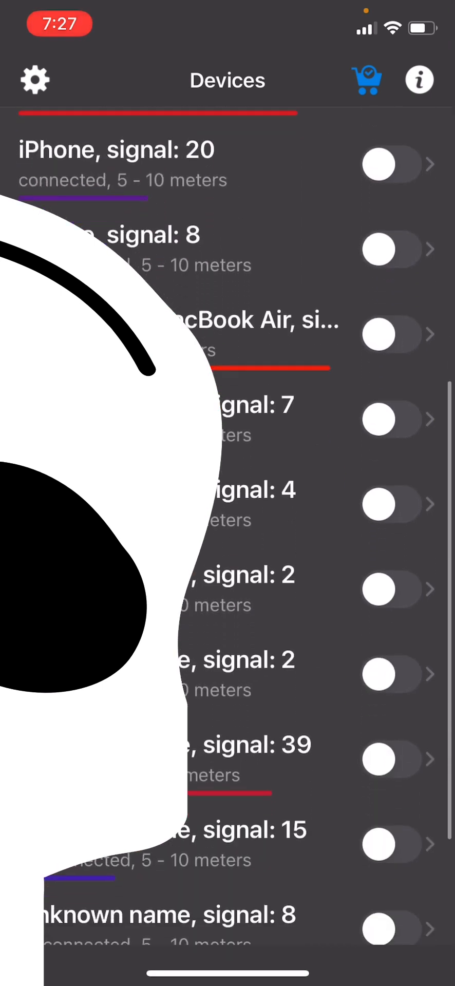
scroll(down, 3)
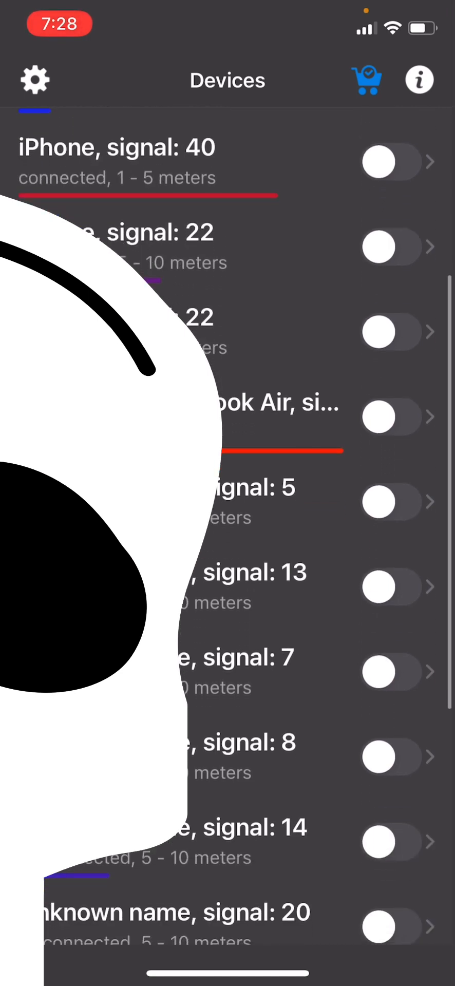
Step: Scroll further down the Devices list to the unnamed devices at 5–10 meters
scroll(down, 3)
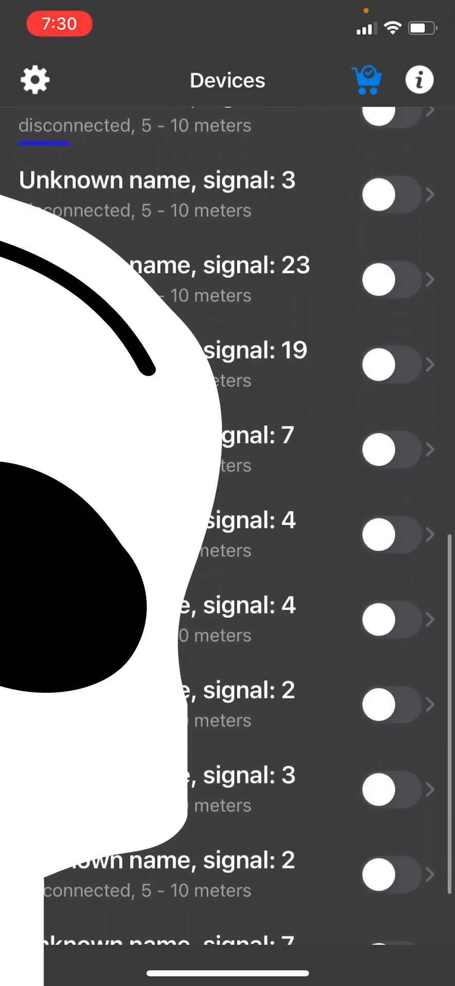
Step: Scroll the Devices list back to the connected MacBook Air entry at 1–5 meters
scroll(down, 3)
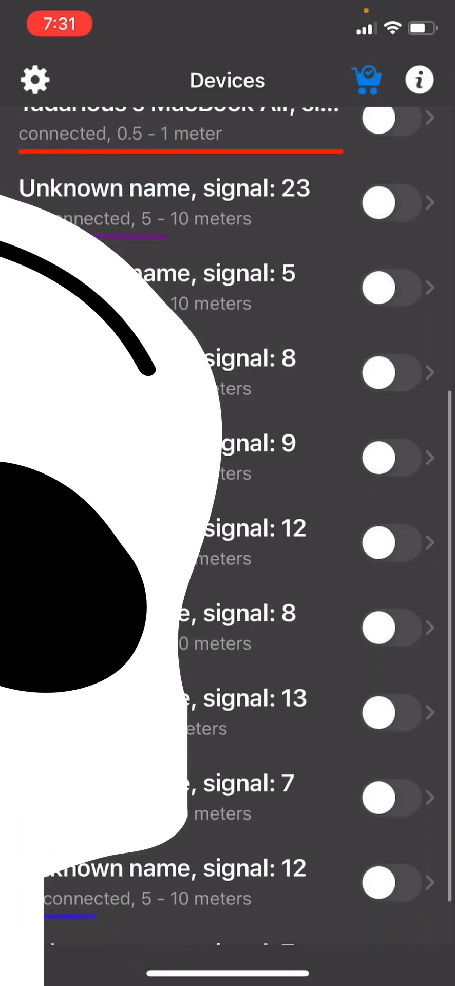
scroll(down, 3)
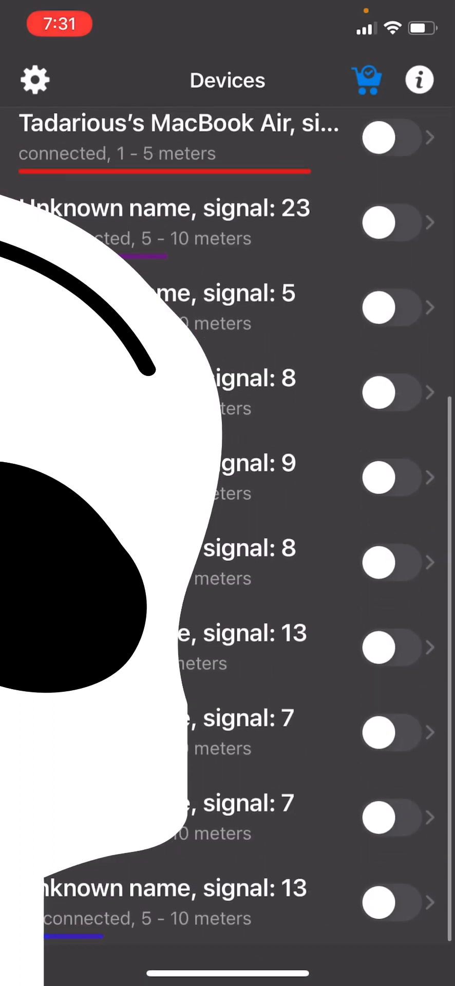